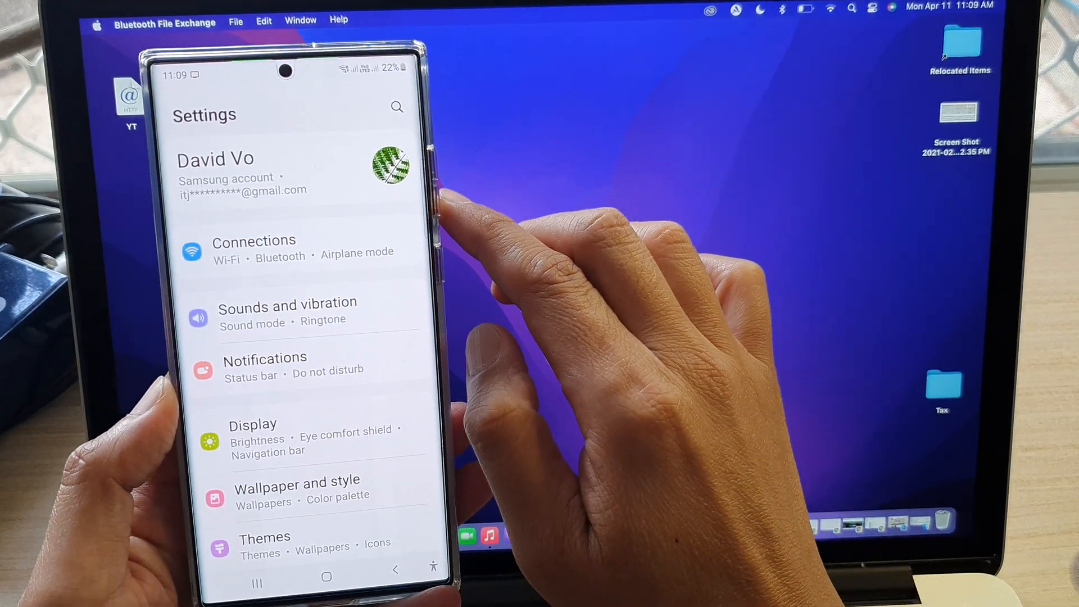
Bring up the phone's Bluetooth device list via Connections and show the Mac's Bluetooth menu.
click(254, 241)
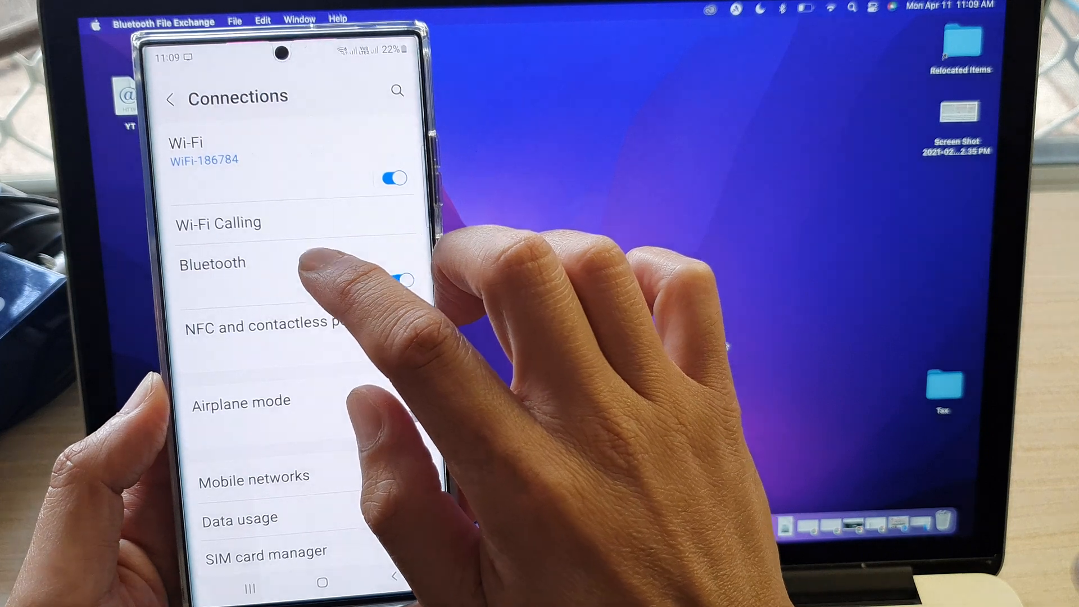
click(213, 263)
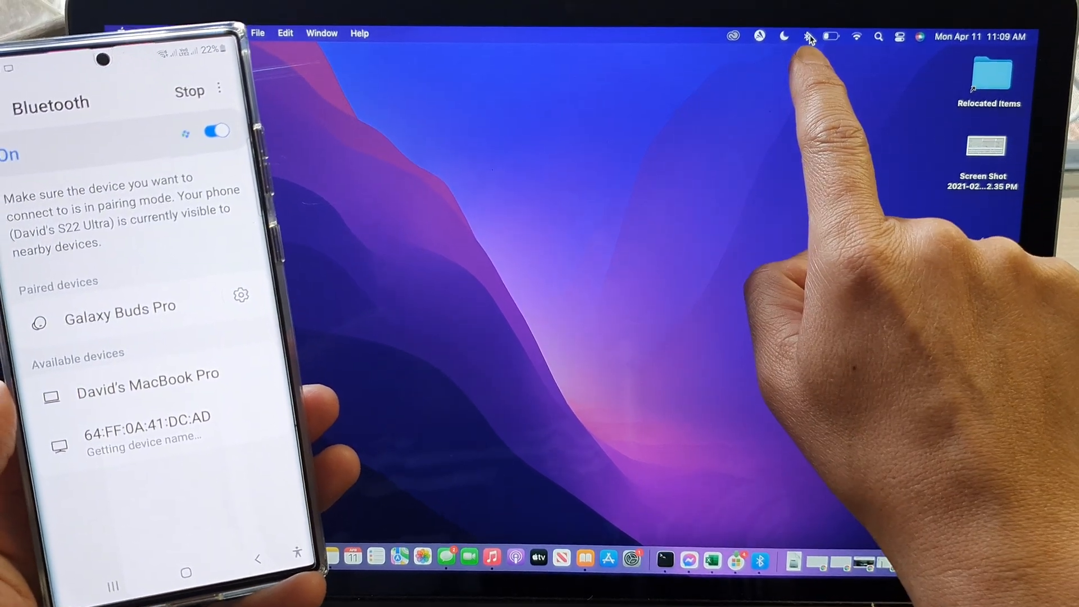
click(809, 37)
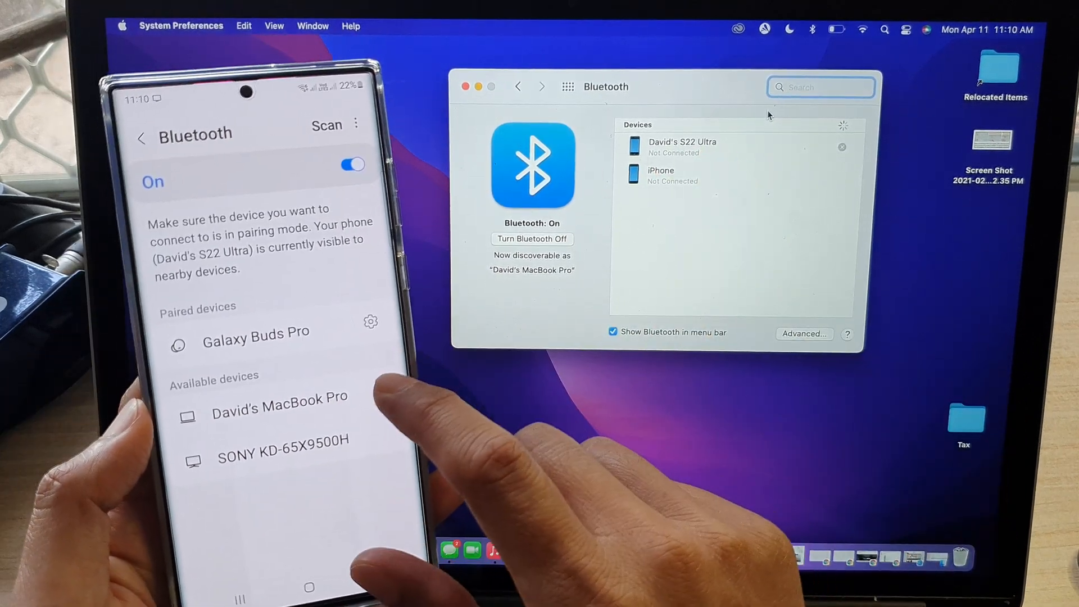
Pair with the MacBook Pro from the phone's list, accepting passkey 772055, and return home.
click(279, 407)
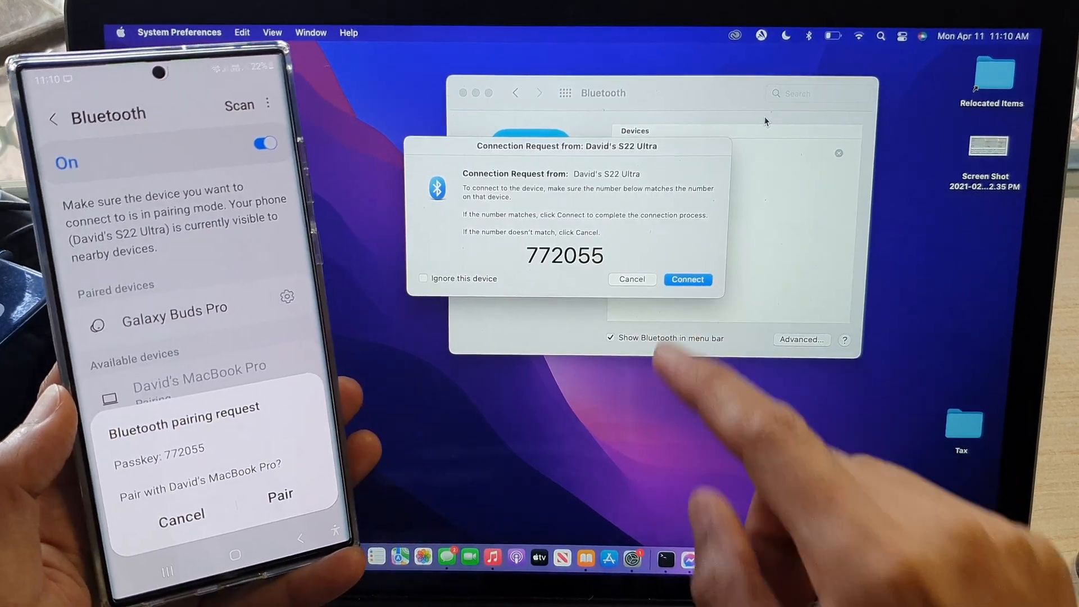
click(686, 280)
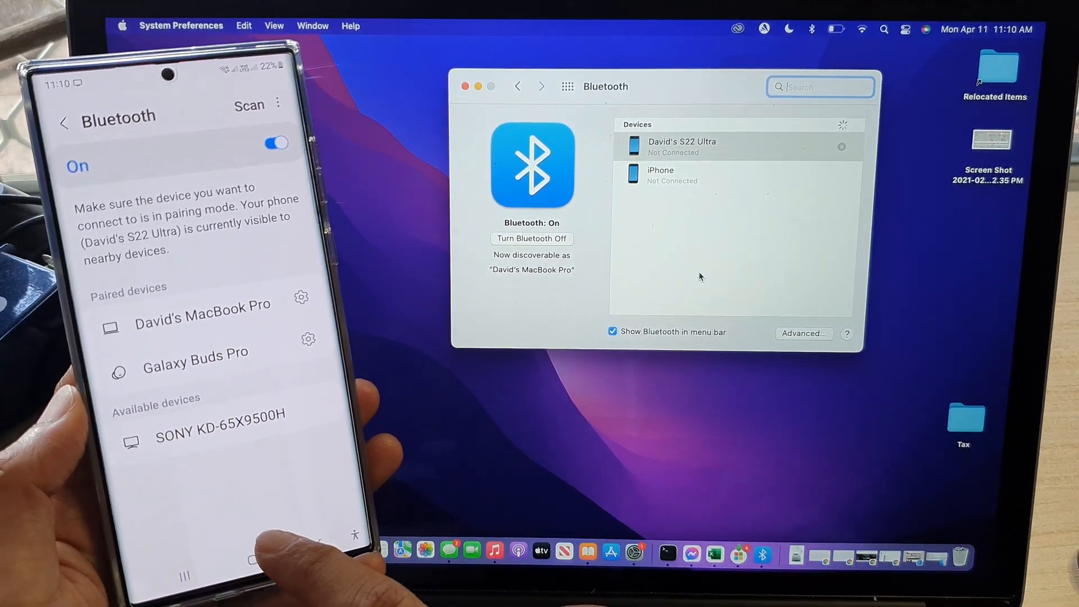
click(465, 87)
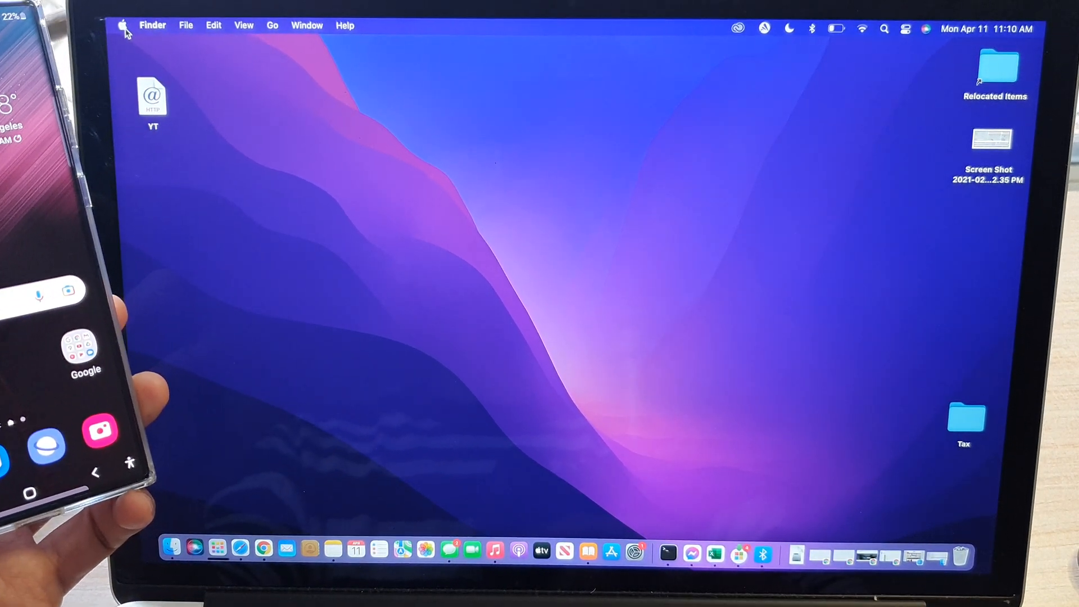
Reach the Sharing preferences from the Apple menu to enable Bluetooth Sharing.
click(125, 26)
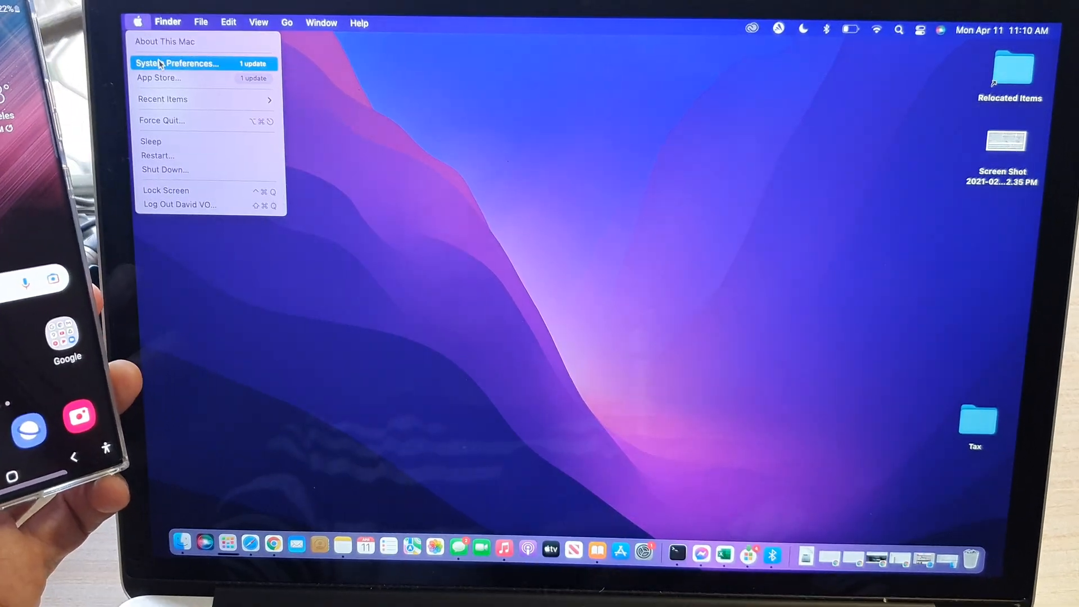
click(177, 63)
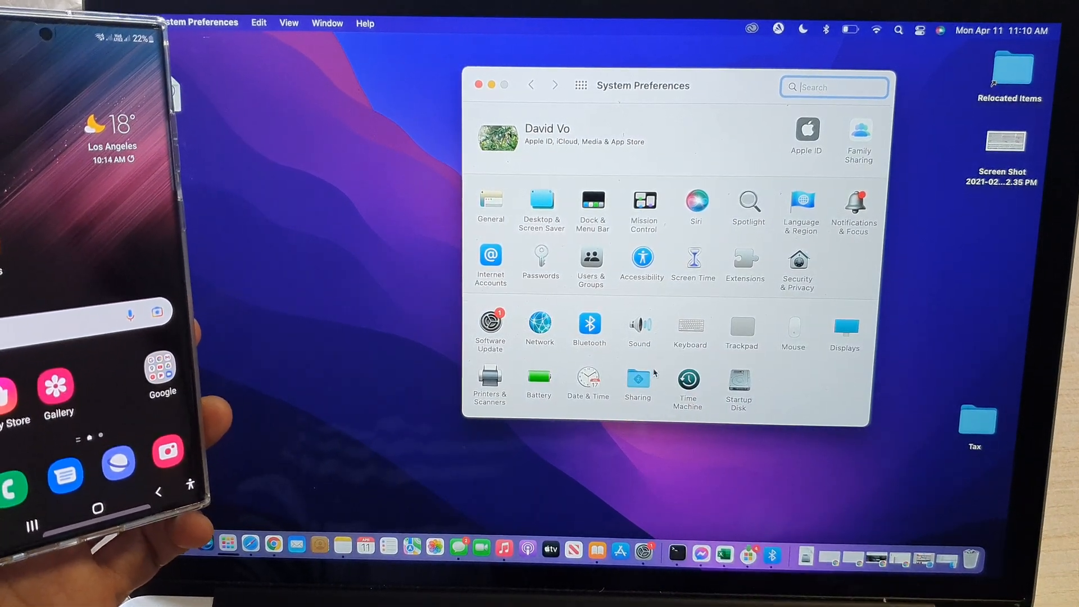
click(636, 384)
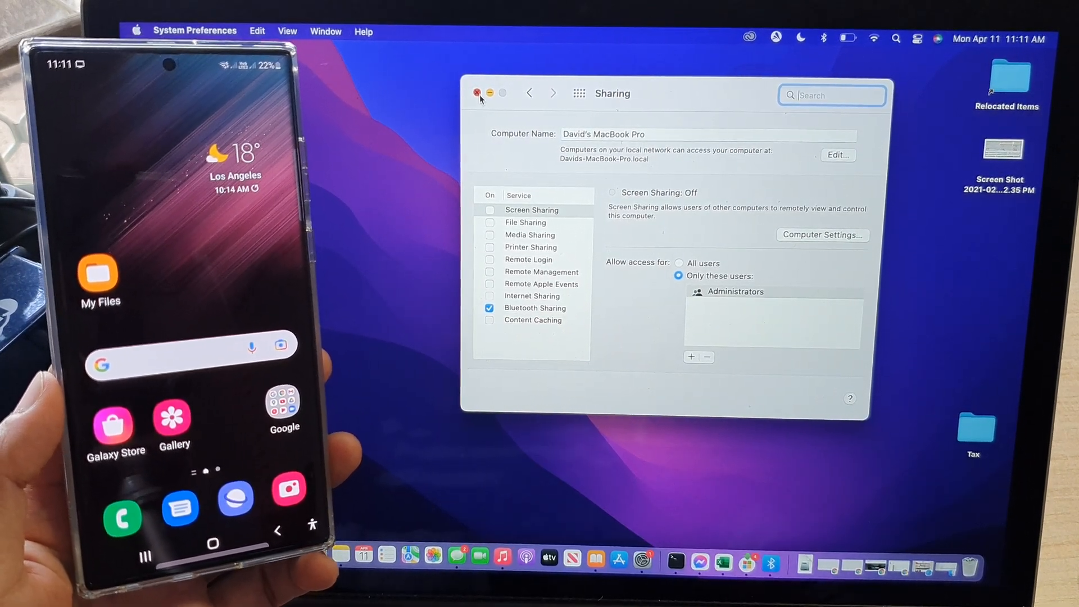
Close the Sharing preferences and bring up the phone's Gallery photo grid.
click(479, 93)
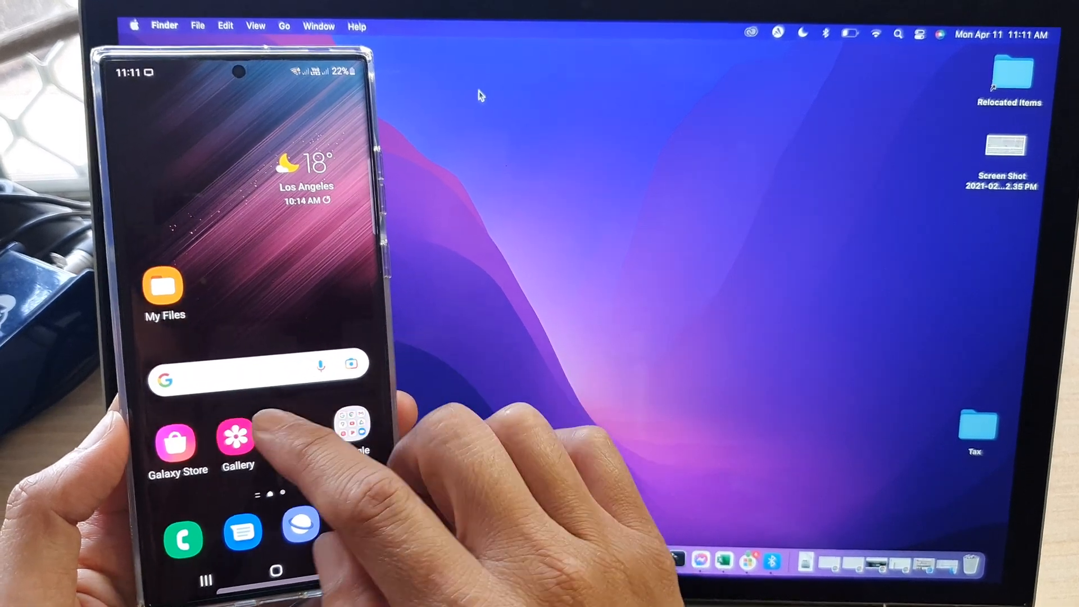
click(236, 443)
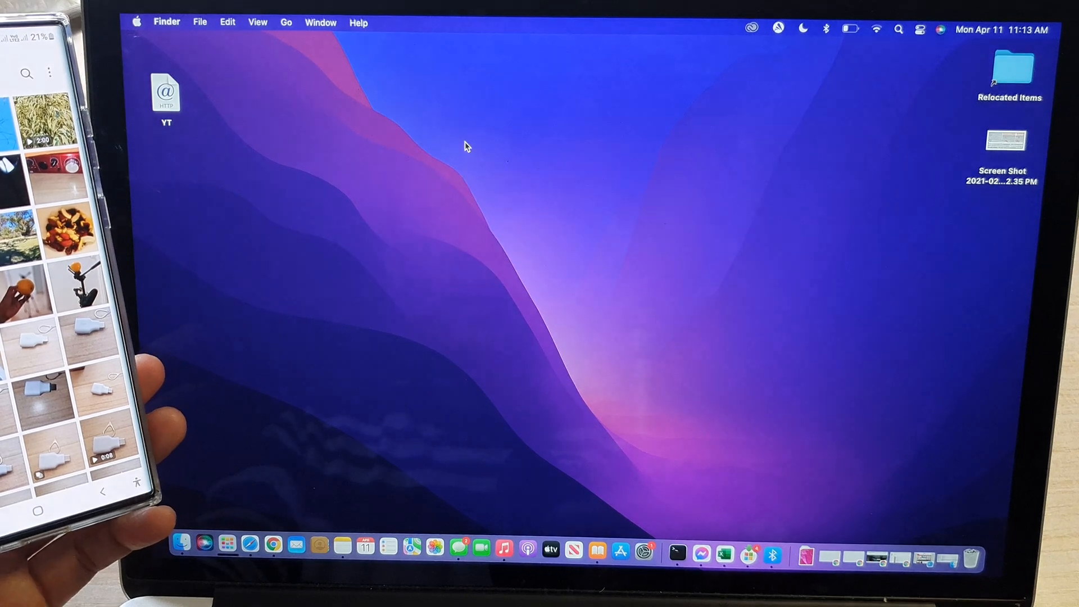
mouse_move(180, 544)
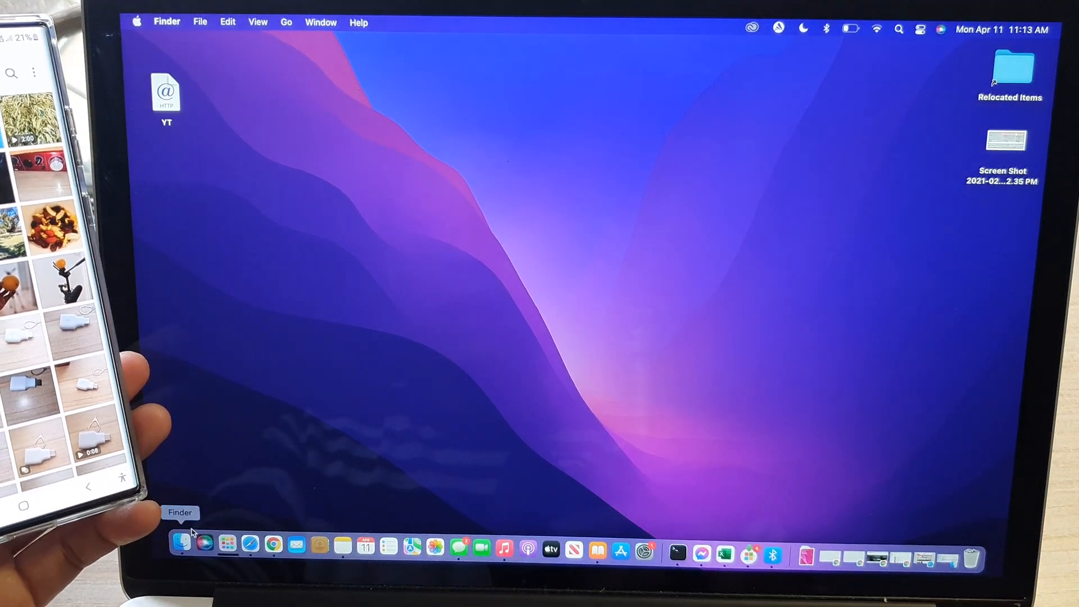
View the received photo 20220409_100722.jpg from Finder's Downloads in Preview.
click(180, 544)
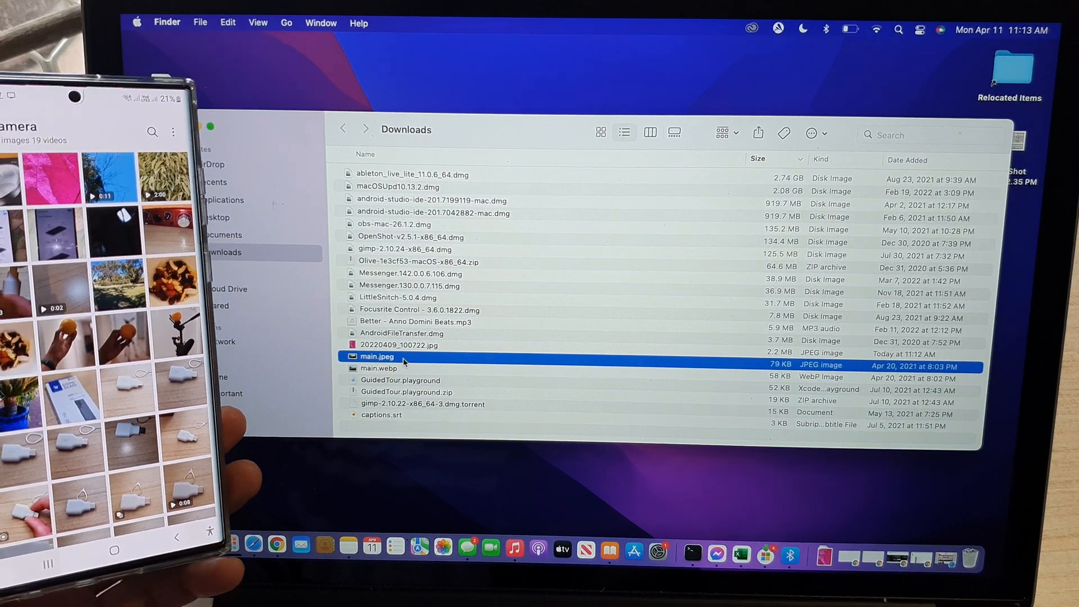
click(378, 368)
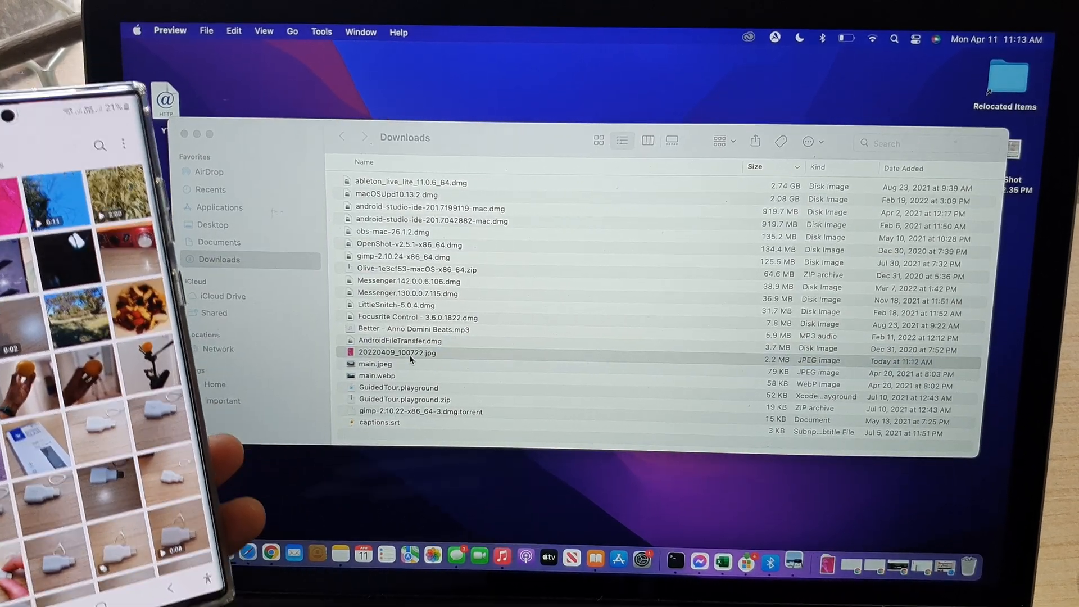
double_click(397, 352)
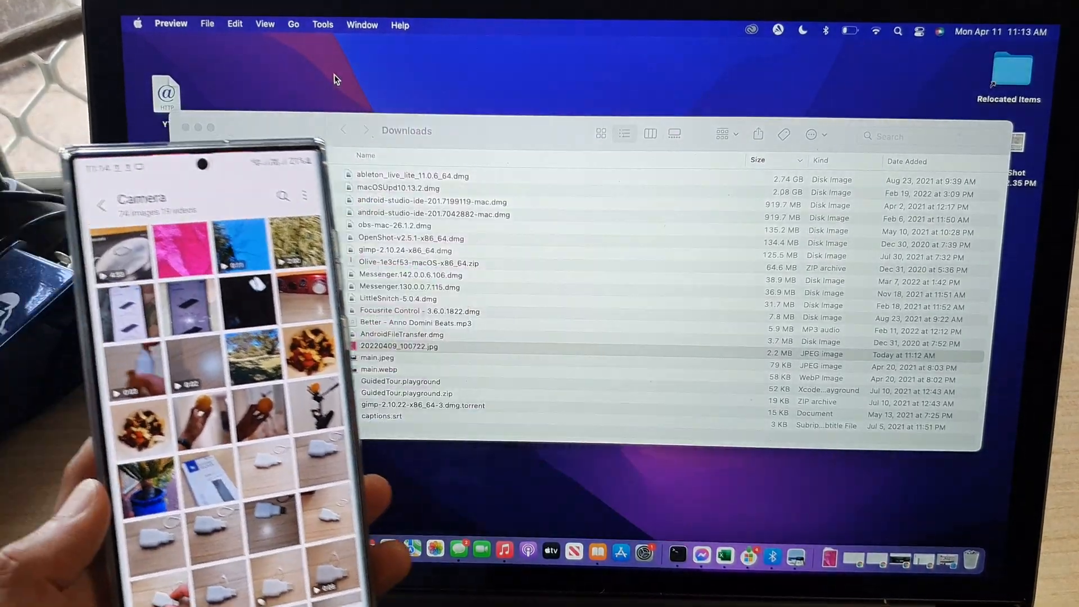
Send a second Gallery photo to the Mac, arriving in Downloads as 20220305_090223.jpg.
click(330, 393)
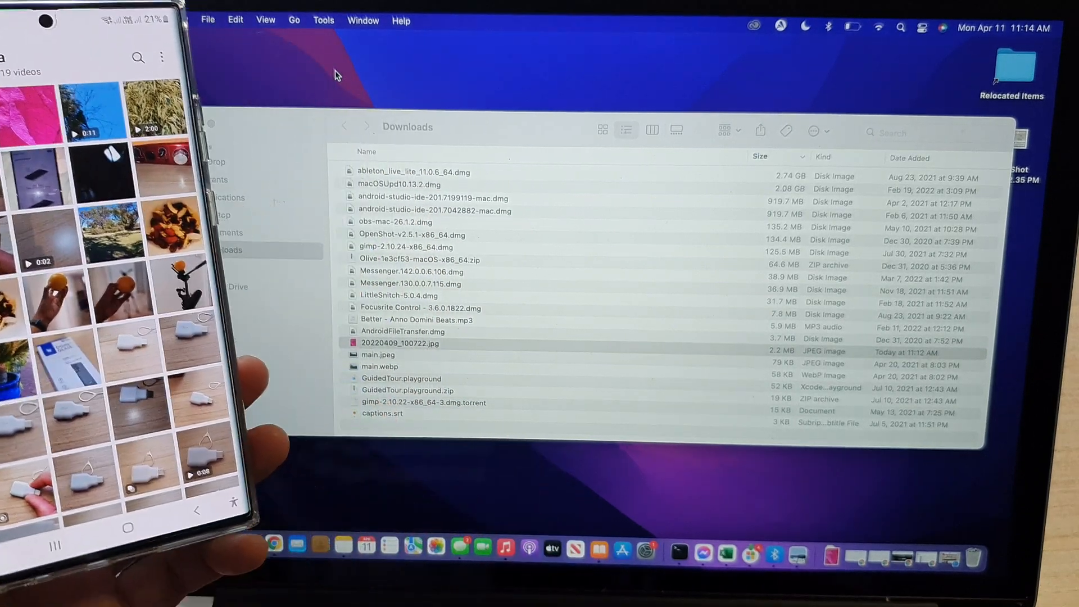
click(401, 345)
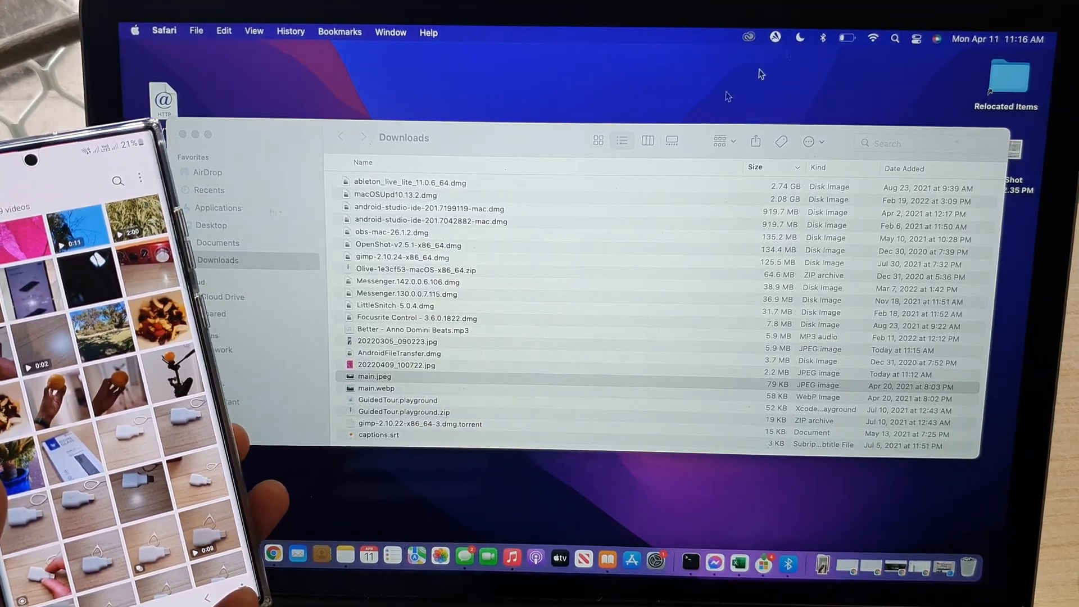
click(397, 342)
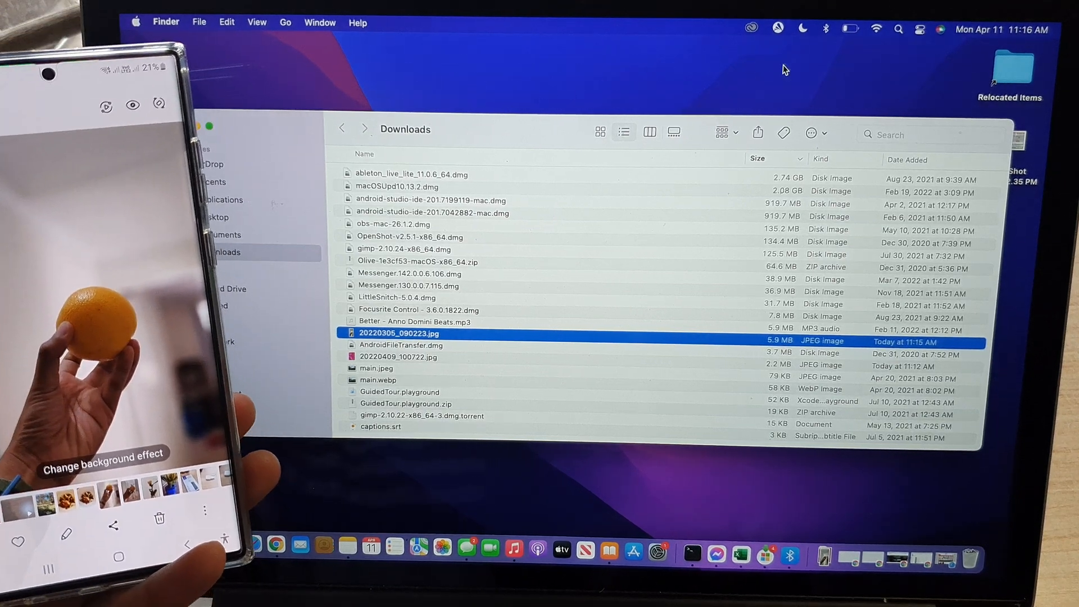
Connect to the Galaxy S22 Ultra from the Mac's Bluetooth preferences Devices list.
click(826, 27)
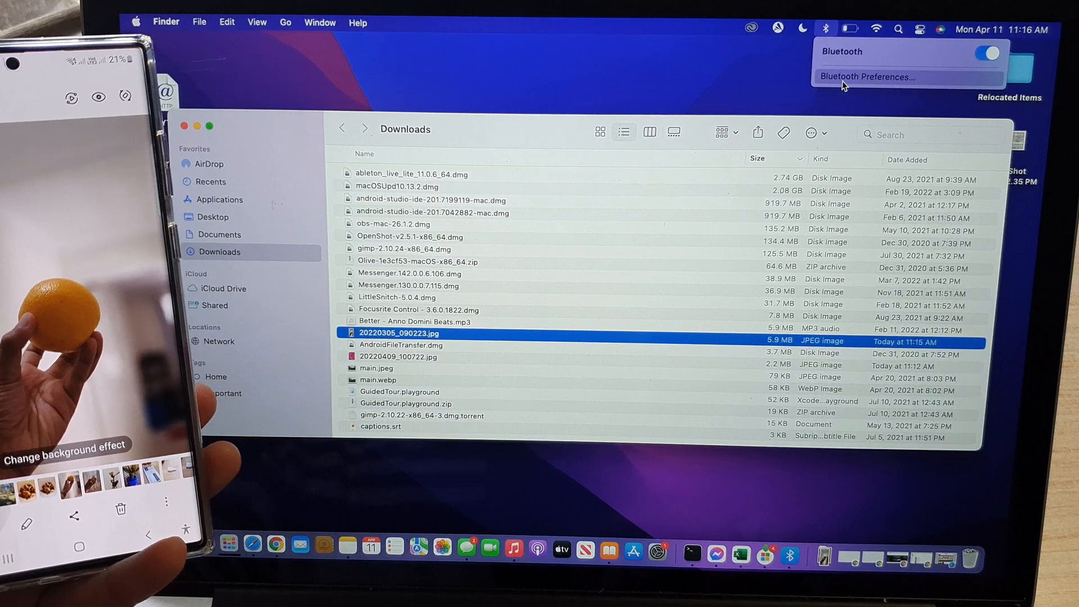
click(868, 76)
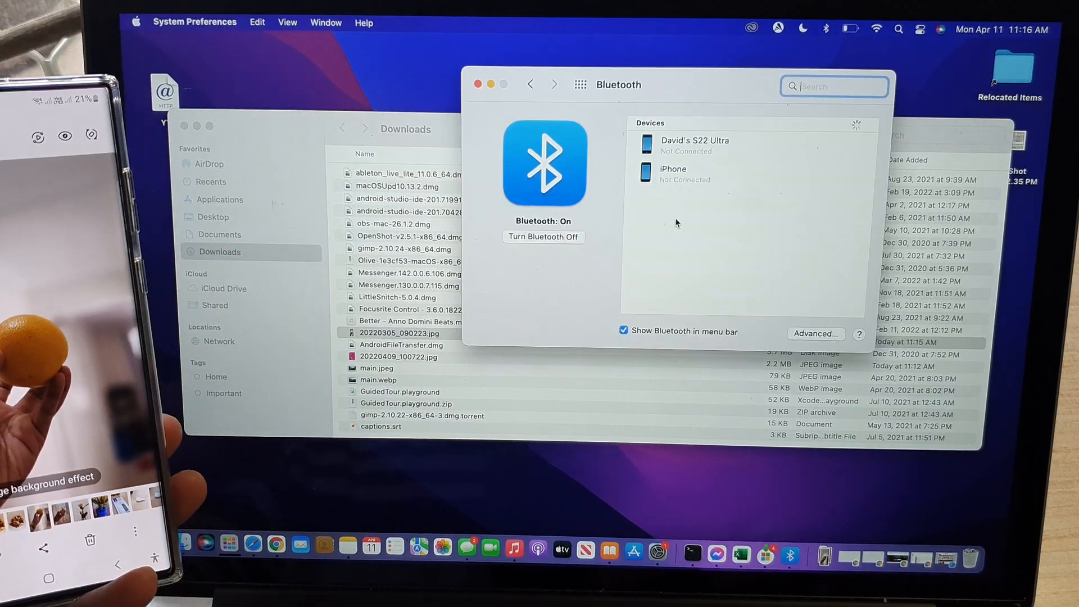
click(693, 145)
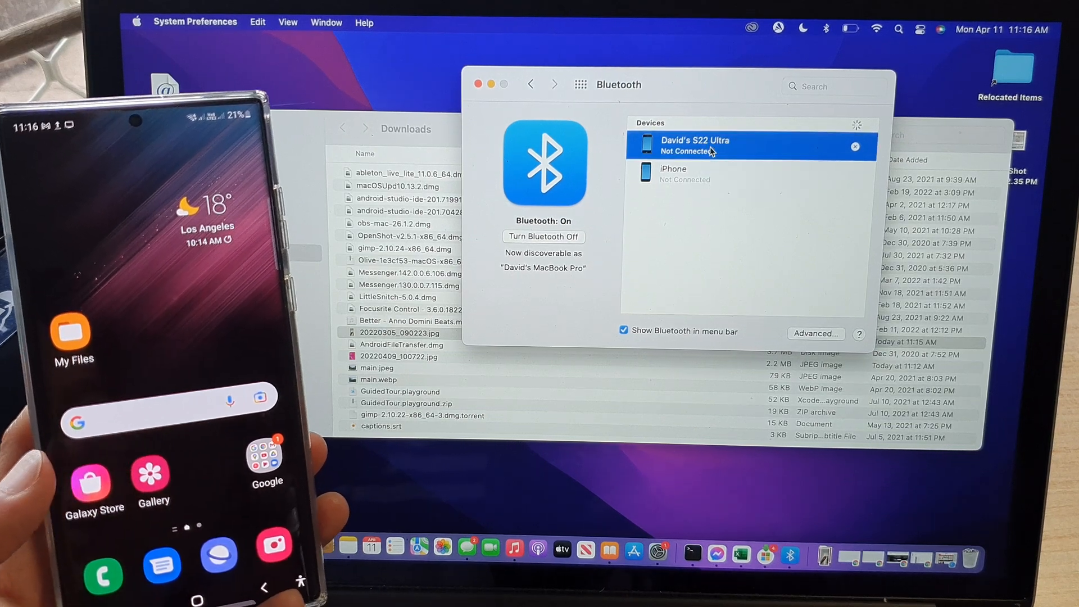
click(693, 145)
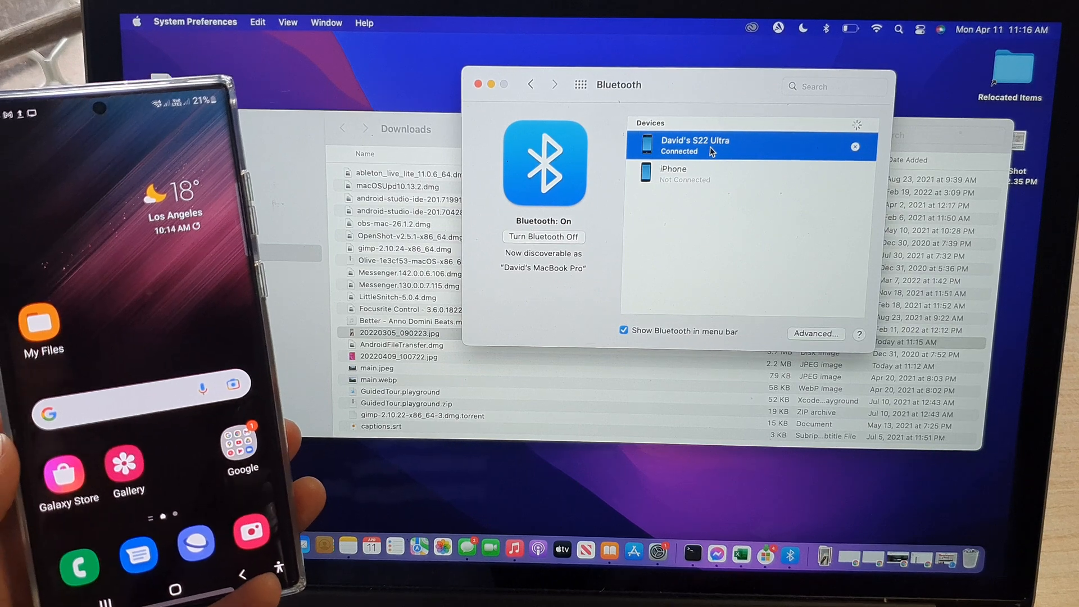
Send 20220305_090223.jpg from Downloads to the Galaxy S22 Ultra via Send File to Device.
right_click(694, 145)
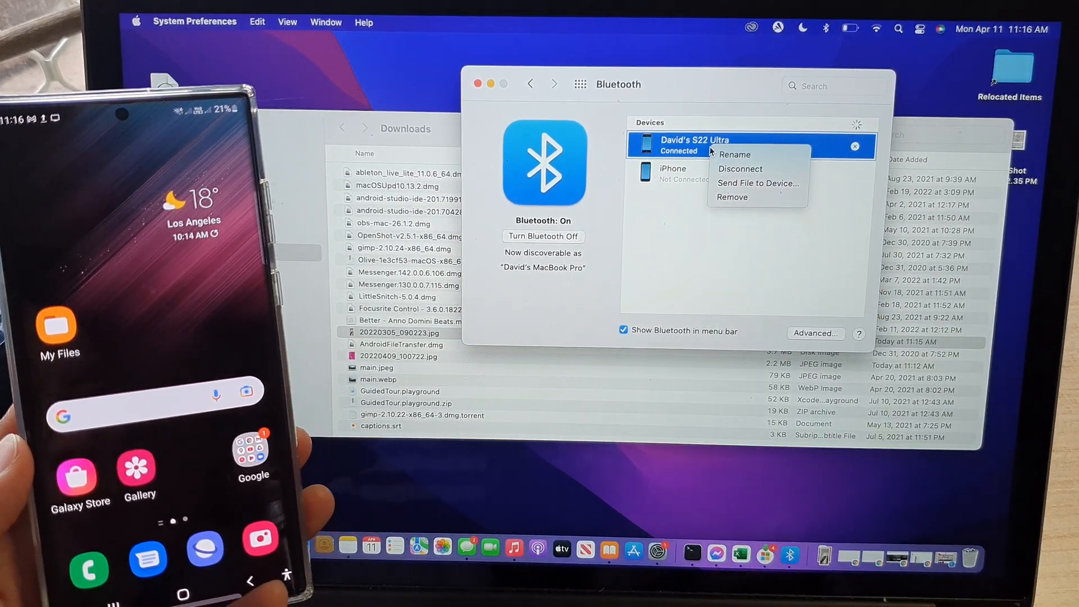
click(739, 183)
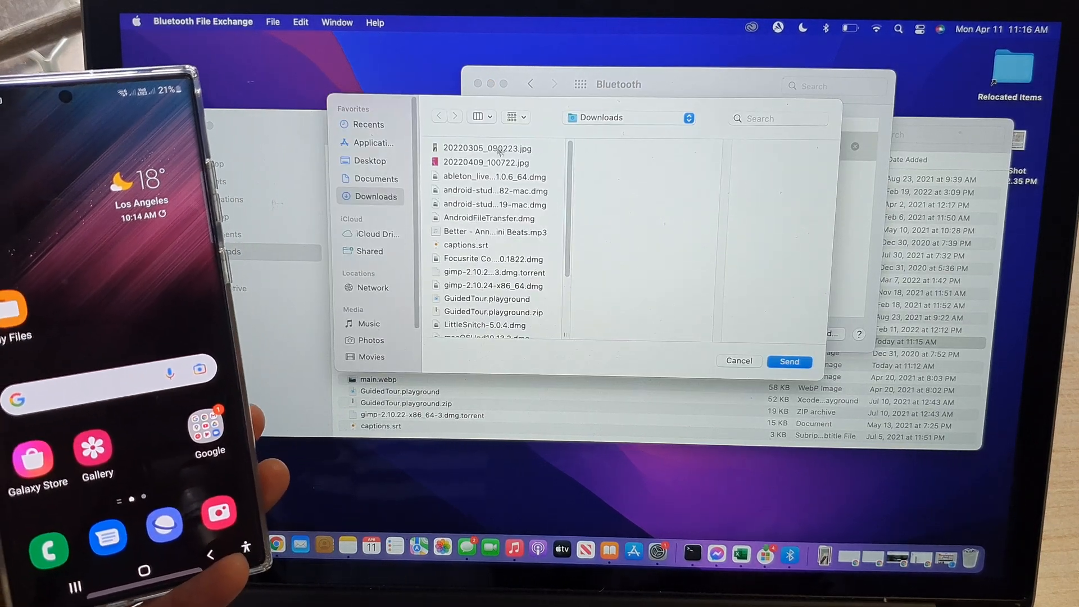
click(487, 149)
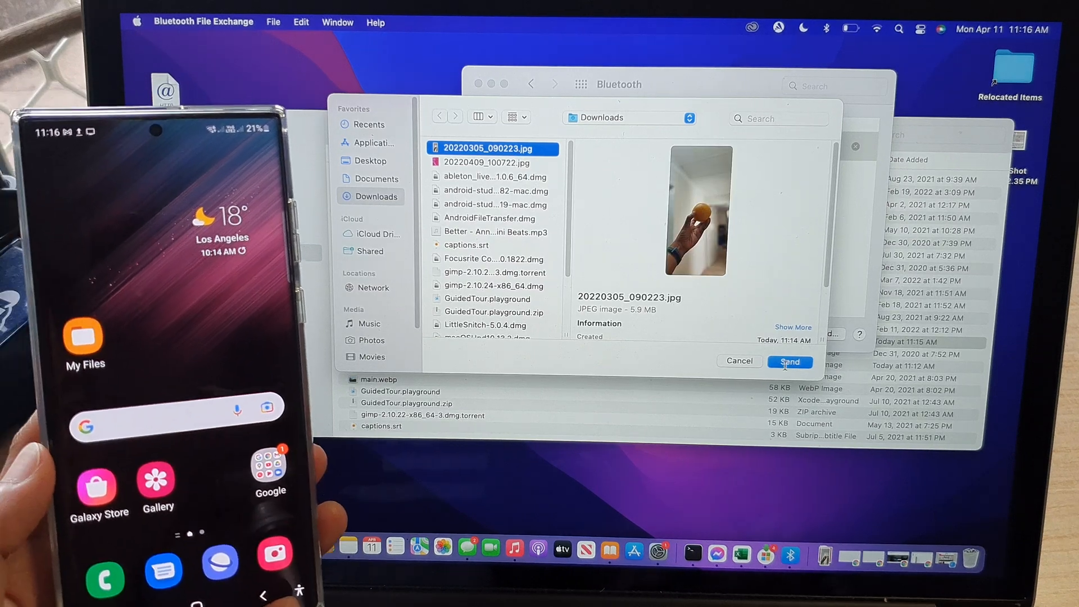
click(789, 362)
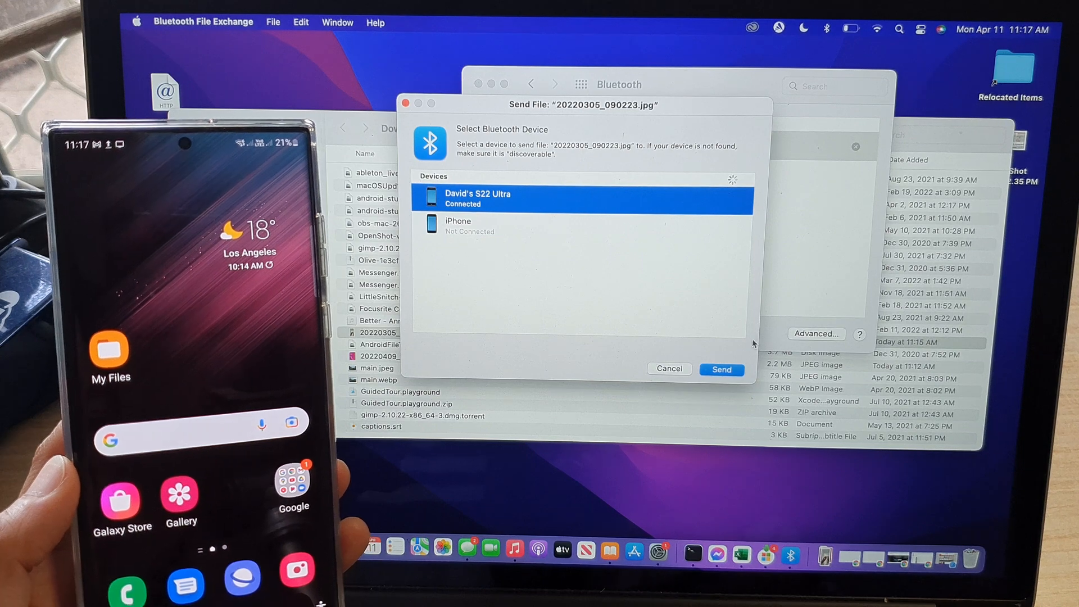
click(720, 370)
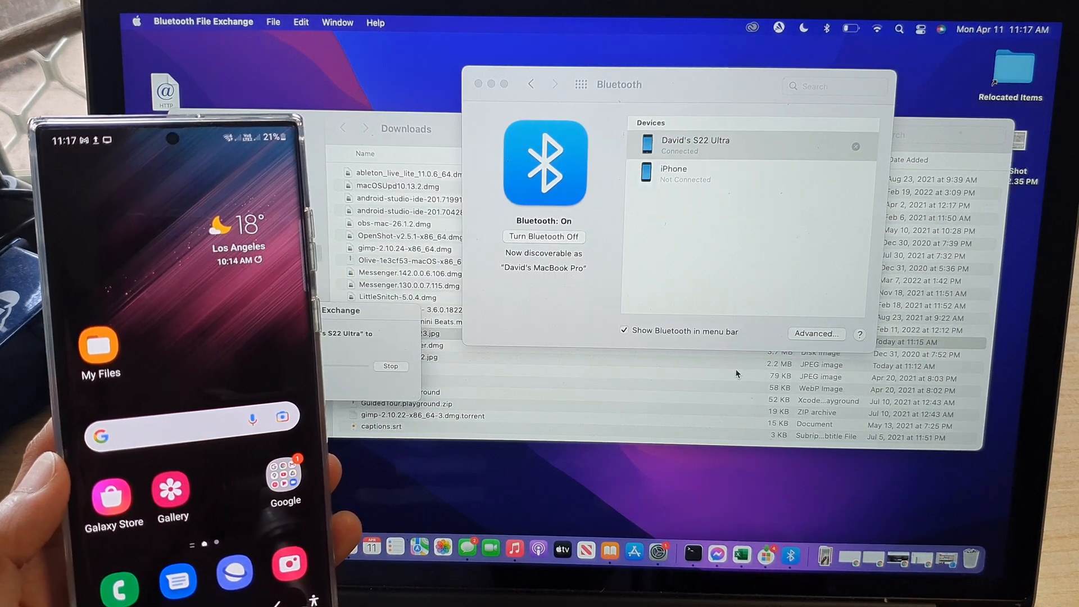